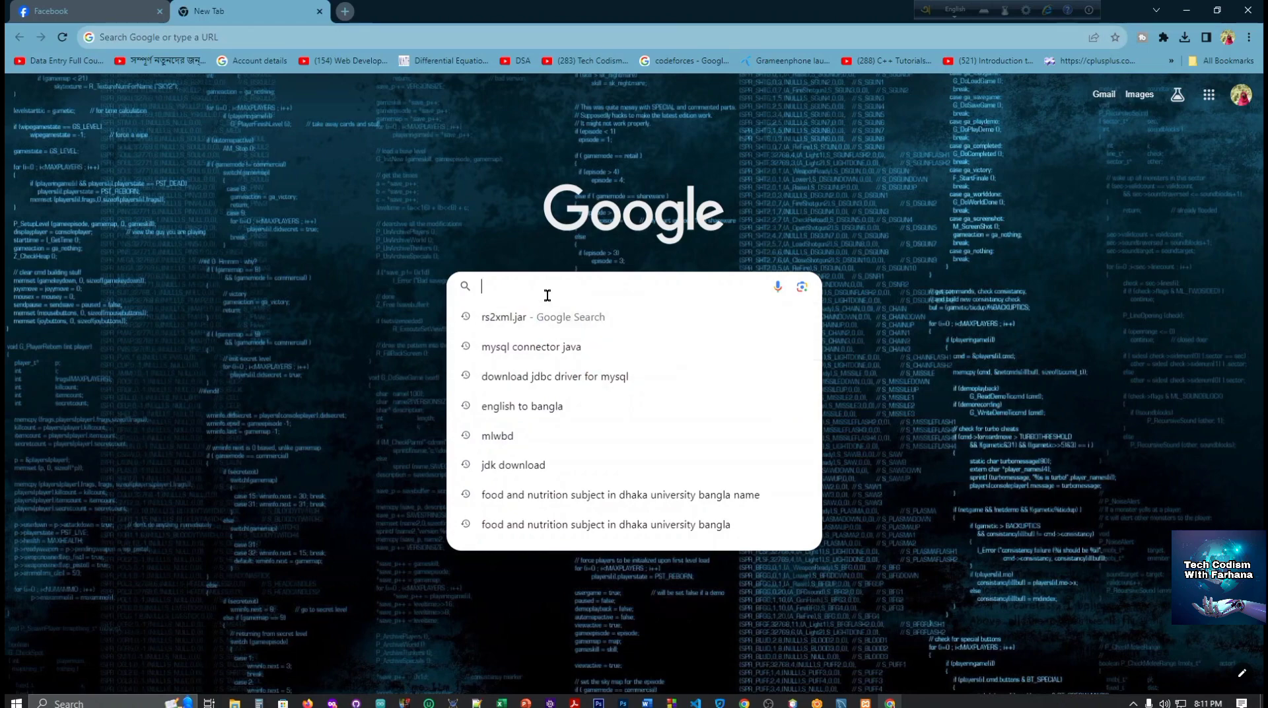
pyautogui.moveTo(522, 283)
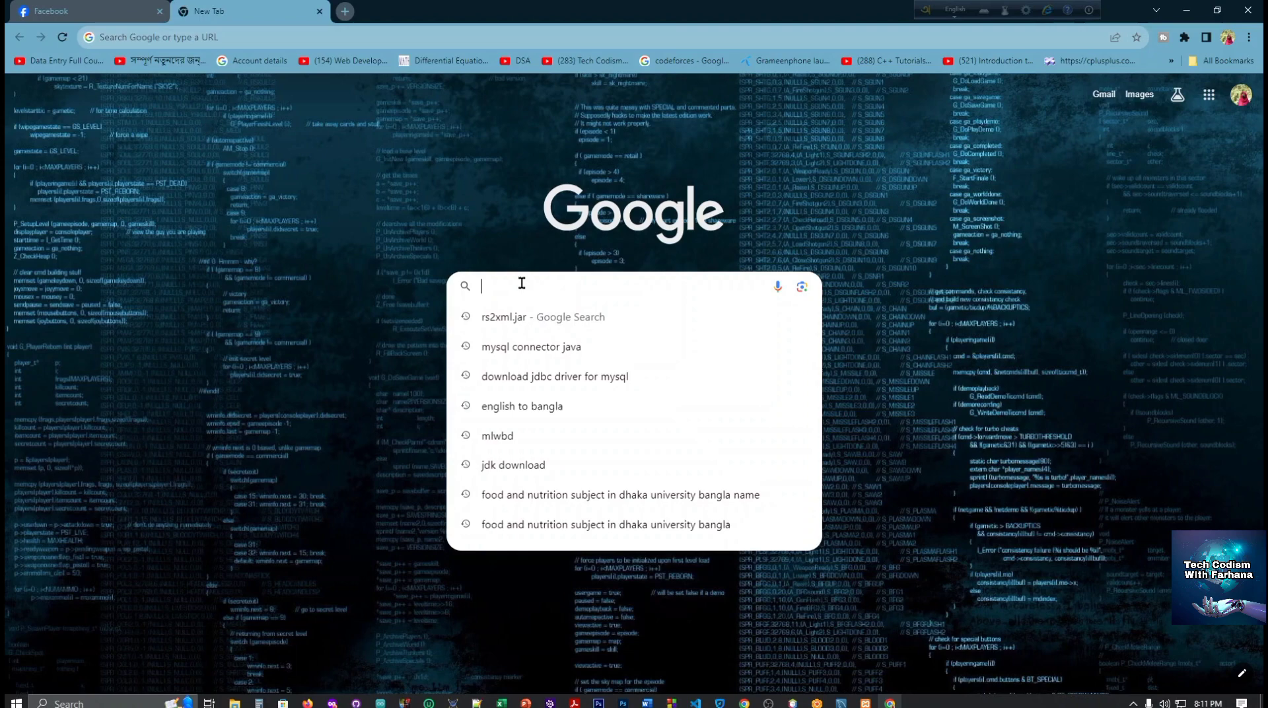
# Step: Search Google for 'rs2xml.jar' from a new Chrome tab
pyautogui.write('re')
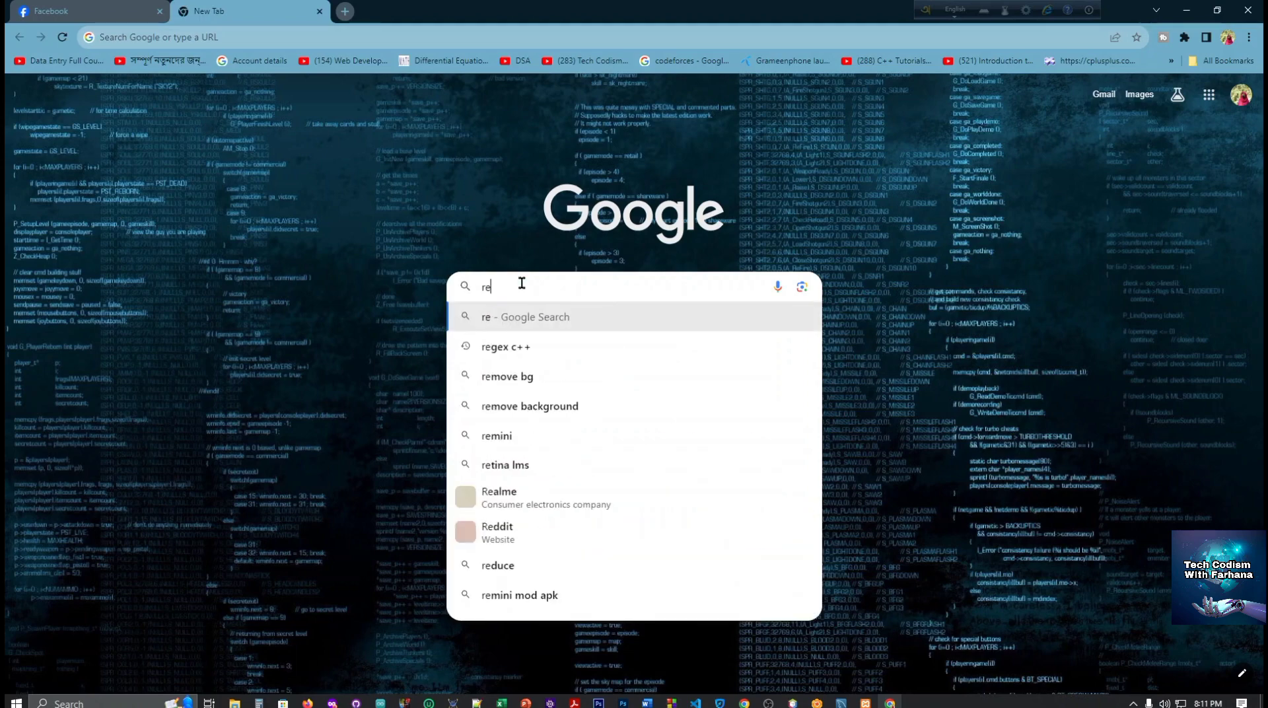
pyautogui.write('rs2xml.jar')
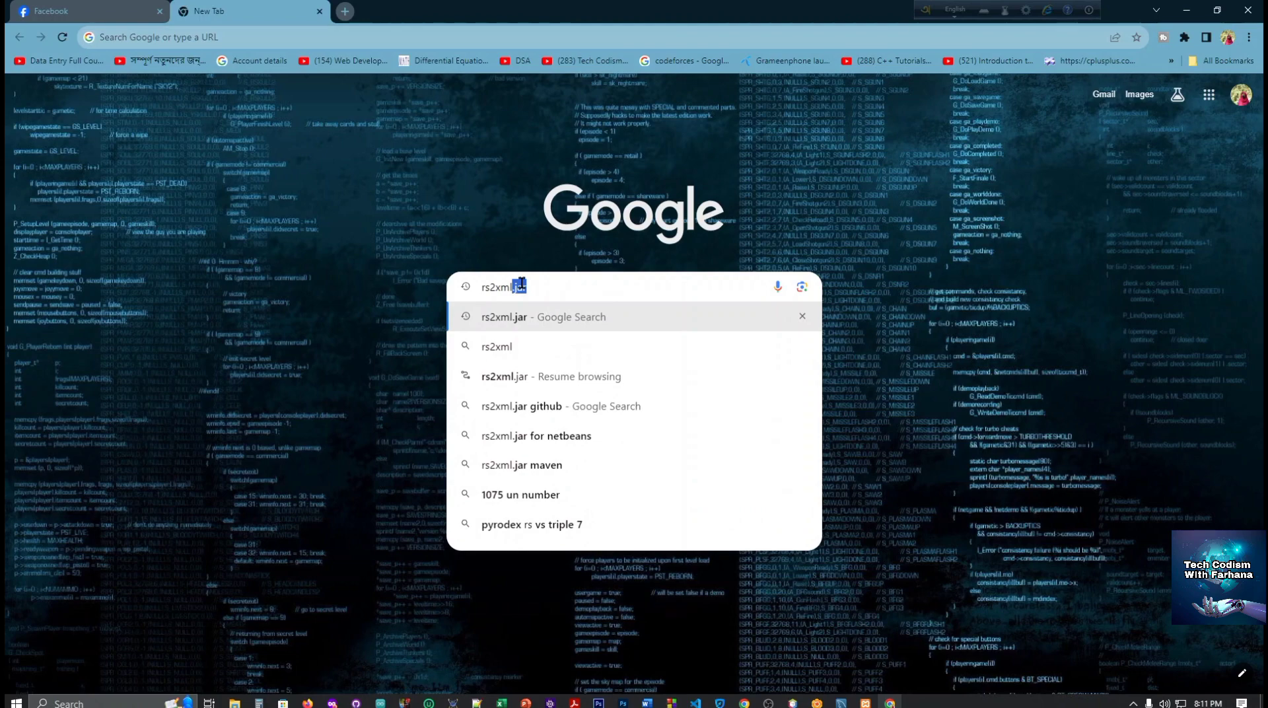
pyautogui.click(522, 316)
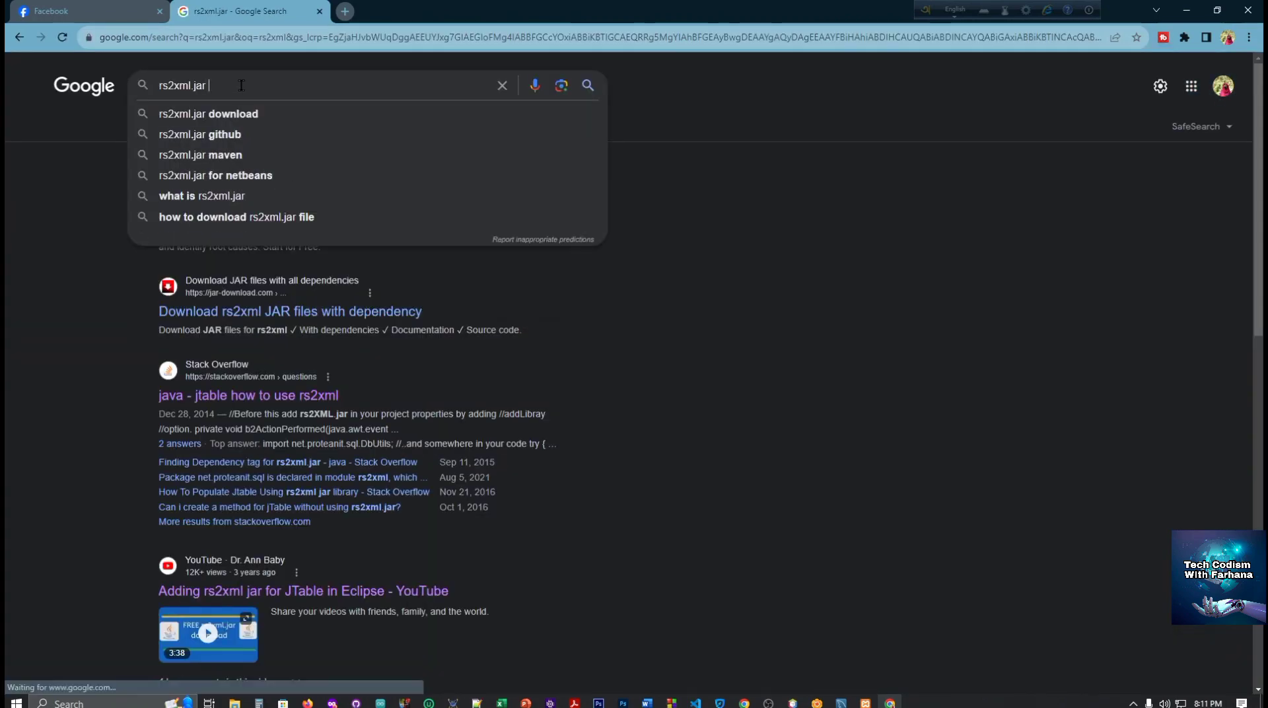
# Step: Download rs2xml.jar from SourceForge's FinalAngelsAndDemons project, then minimize Chrome
pyautogui.click(206, 113)
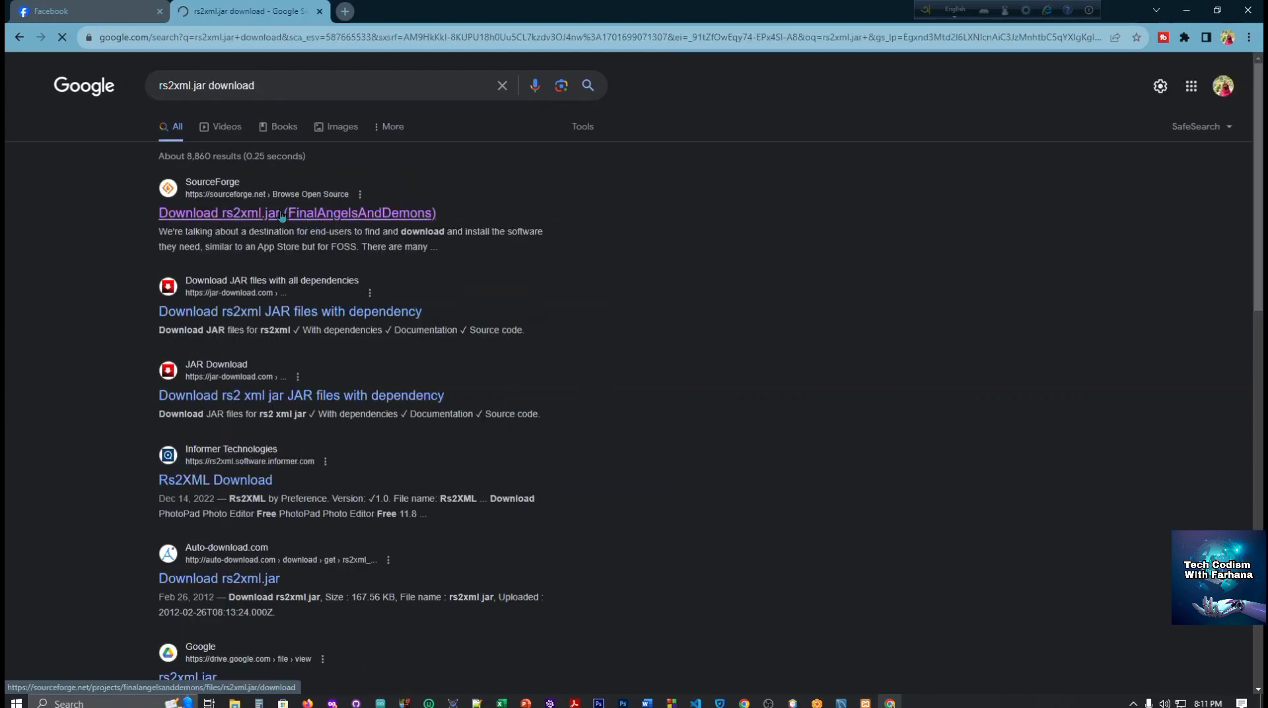
pyautogui.click(283, 212)
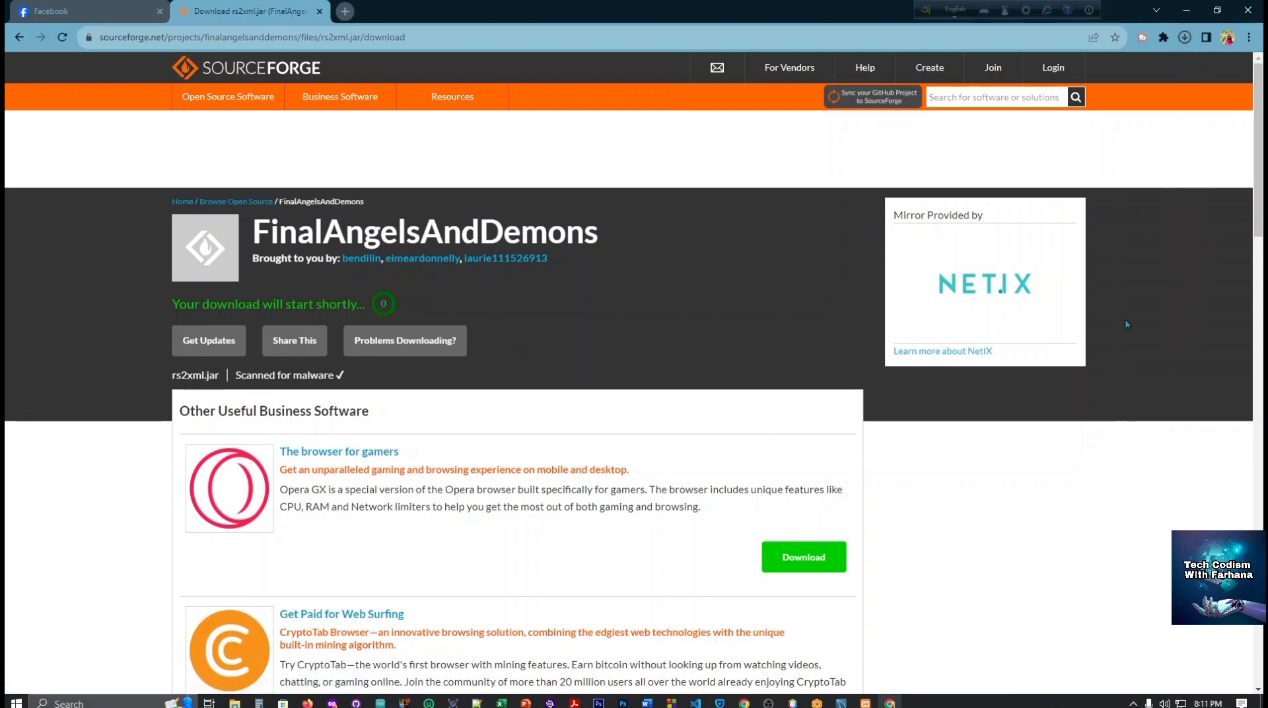
pyautogui.click(1184, 39)
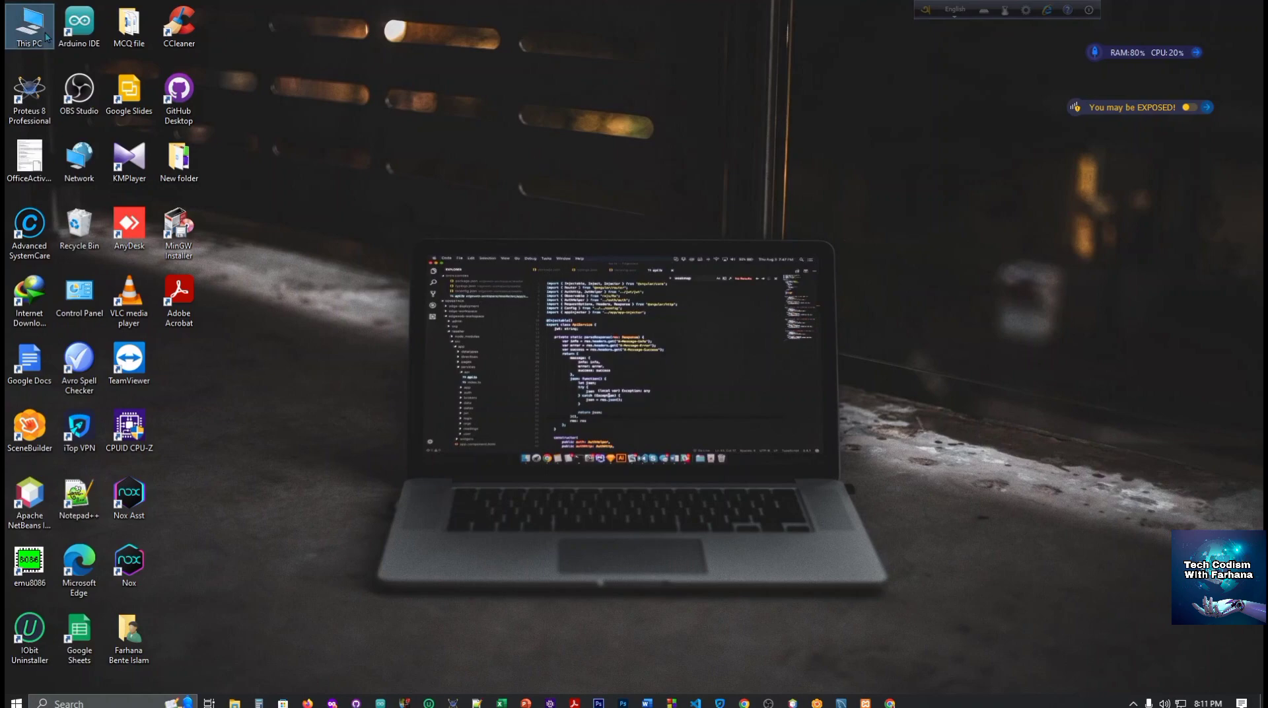
# Step: Copy rs2xml.jar from Downloads via This PC, then open Local Disk (C:)
pyautogui.doubleClick(26, 24)
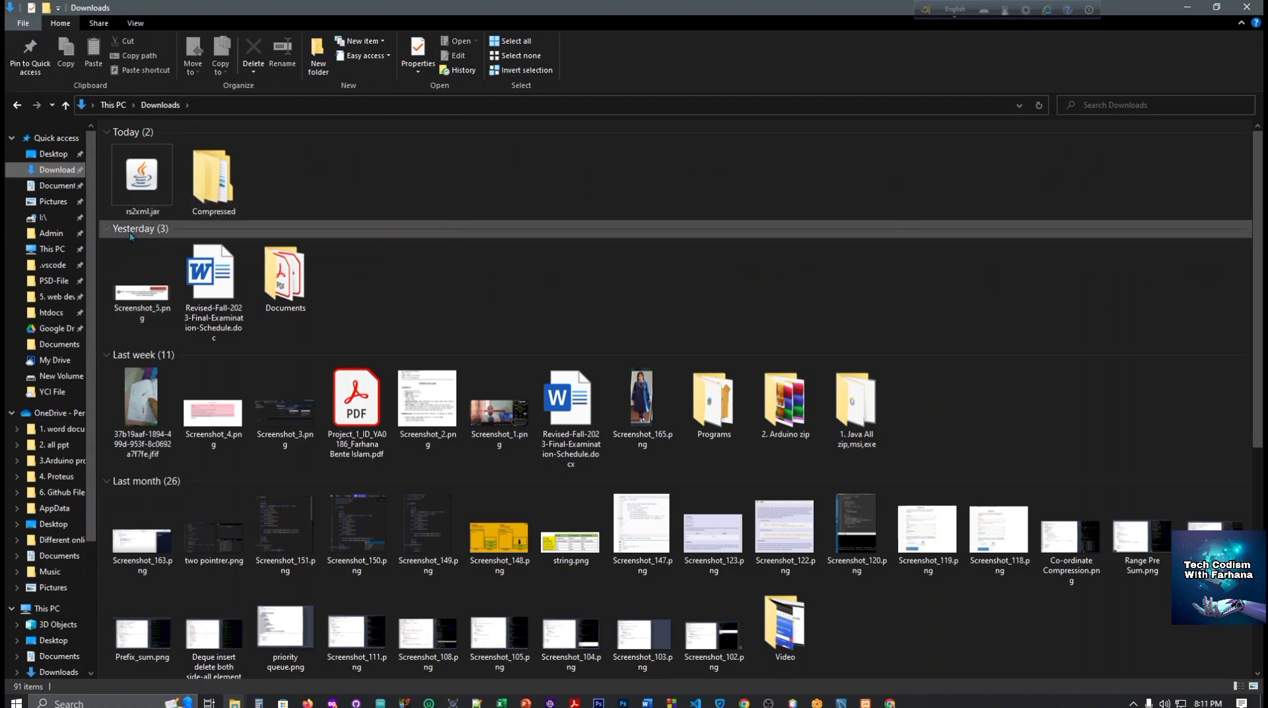
pyautogui.moveTo(141, 175)
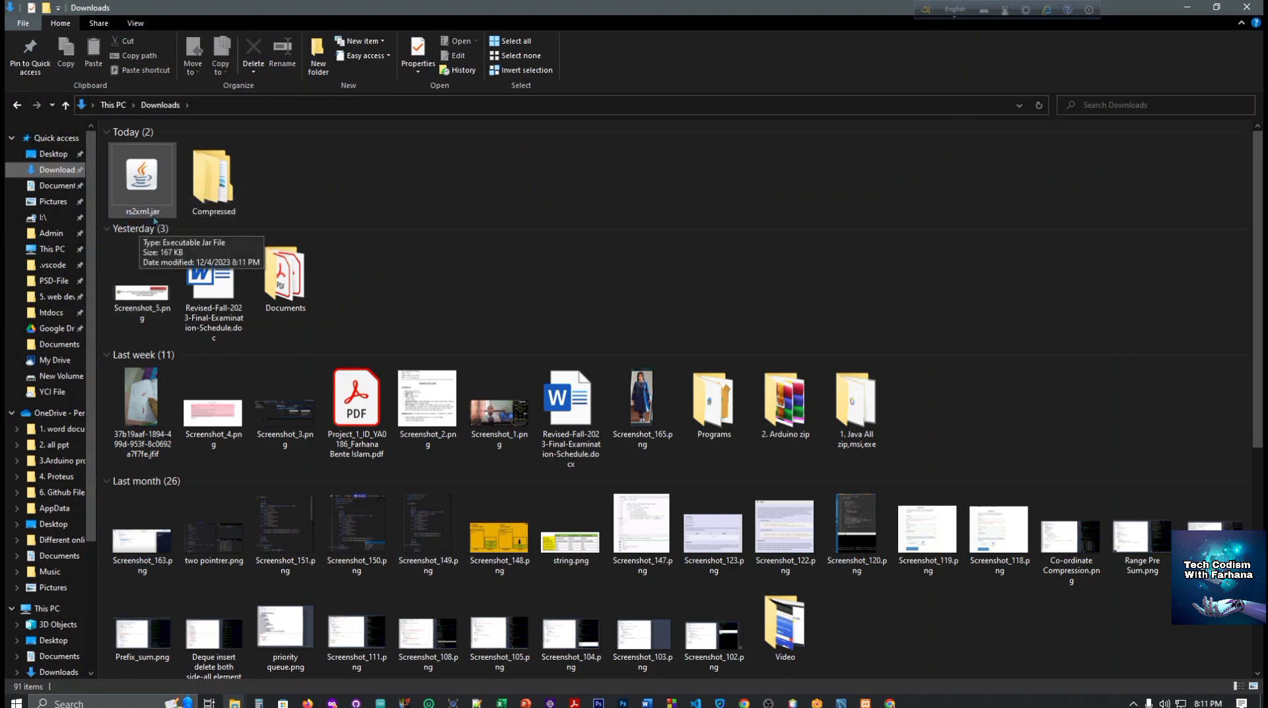
pyautogui.rightClick(142, 179)
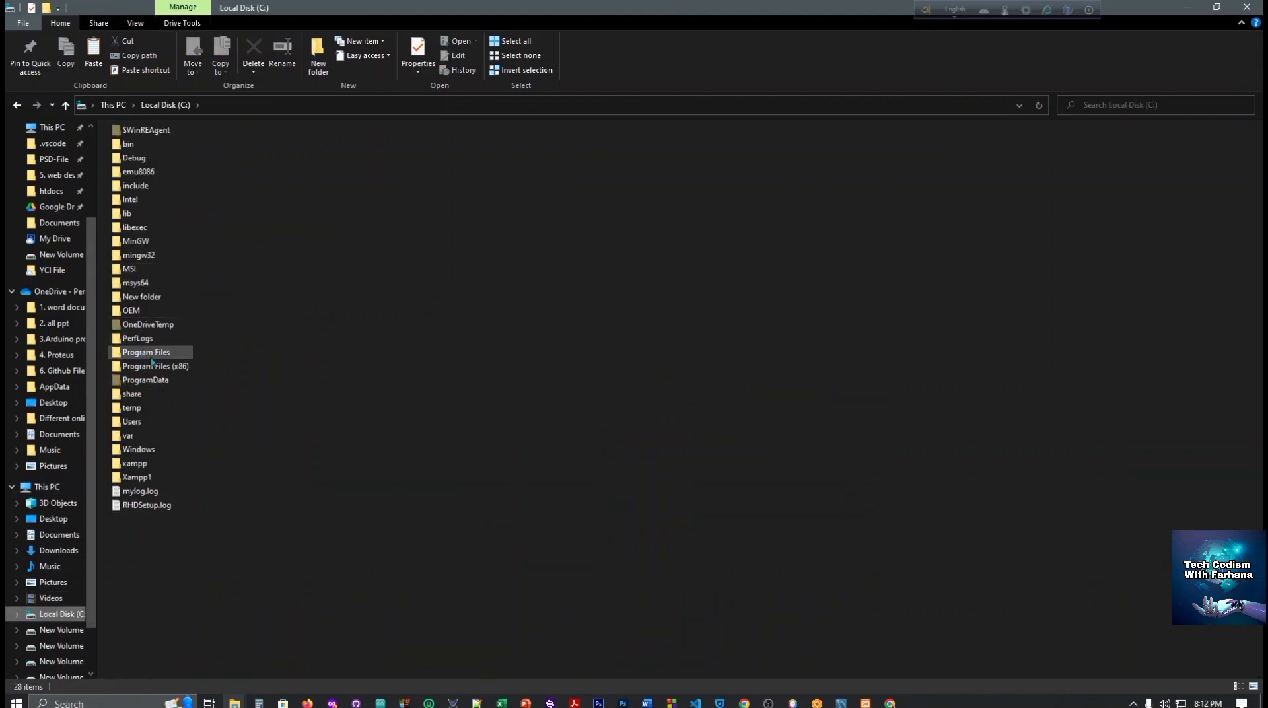
# Step: Paste rs2xml.jar into C:\Program Files\Java, granting administrator permission
pyautogui.click(146, 352)
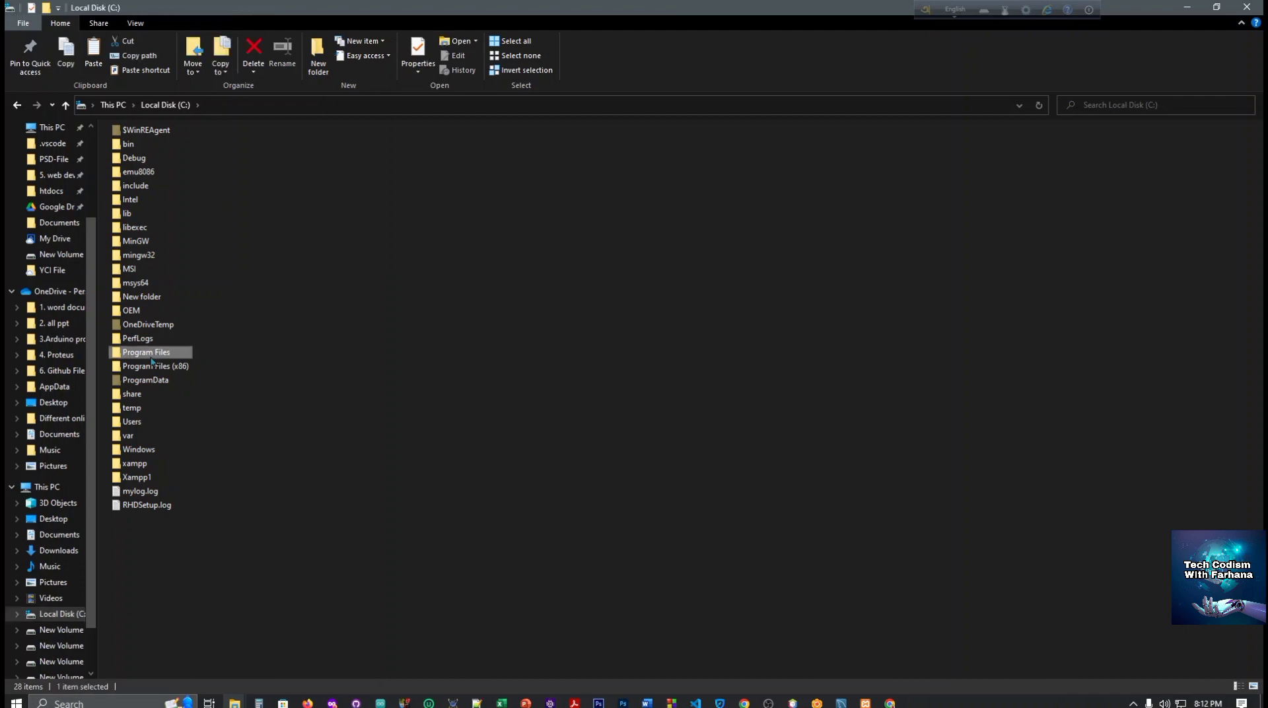
pyautogui.doubleClick(146, 352)
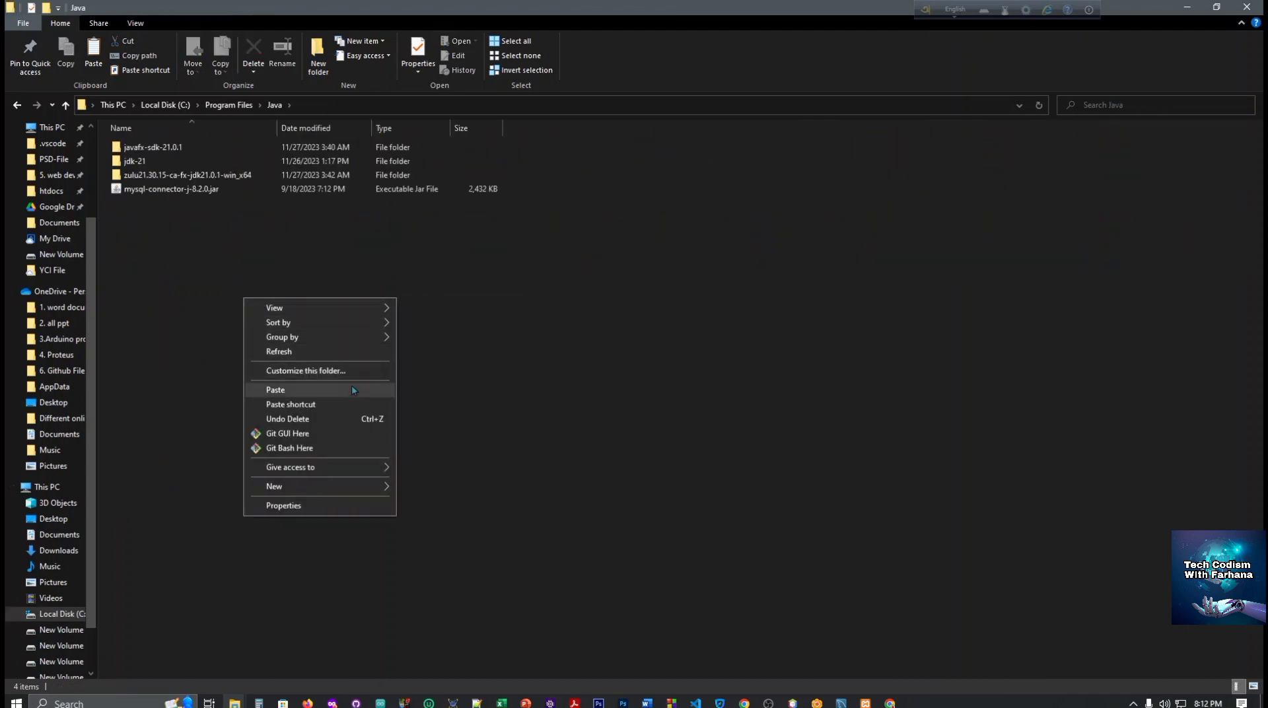
pyautogui.click(274, 390)
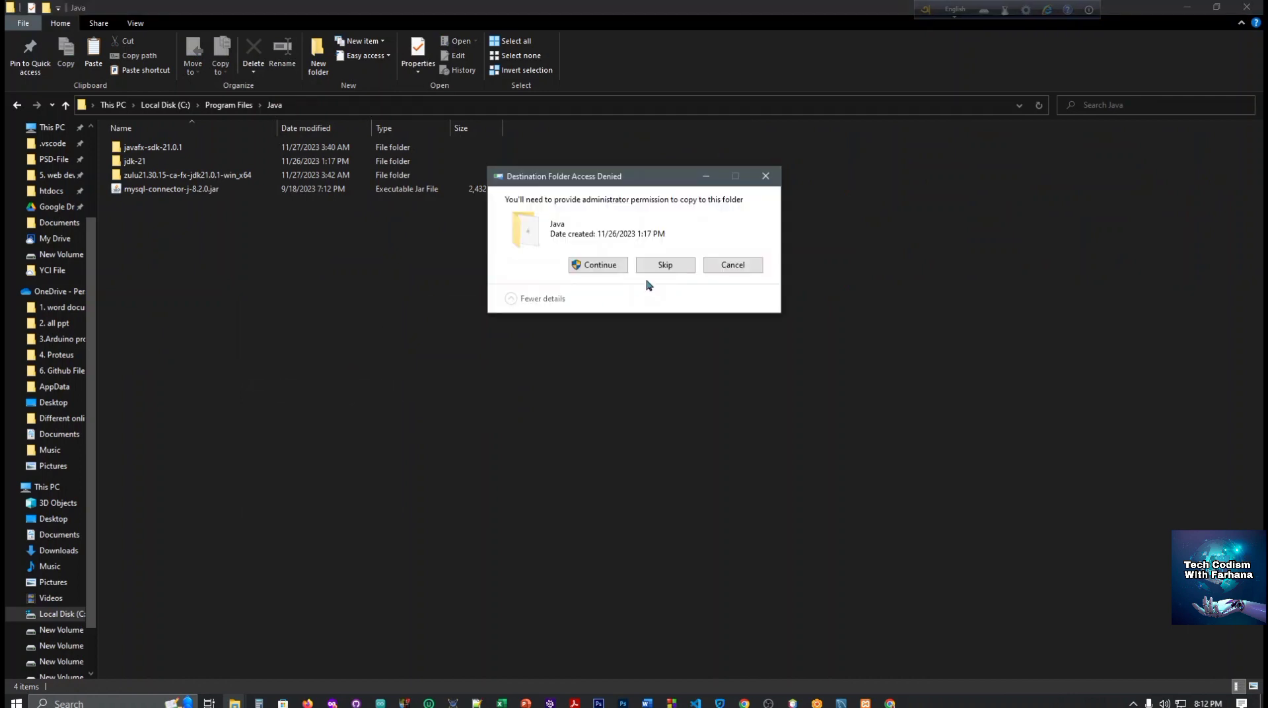
pyautogui.click(665, 264)
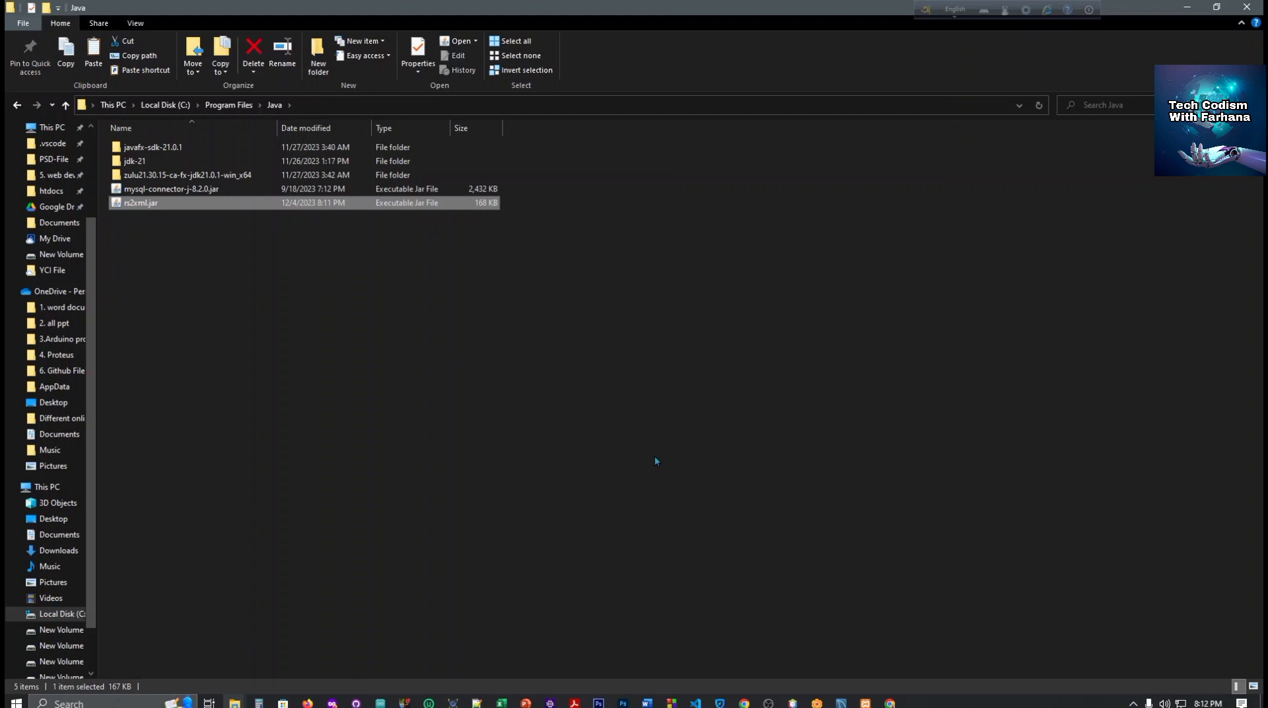
pyautogui.moveTo(485, 296)
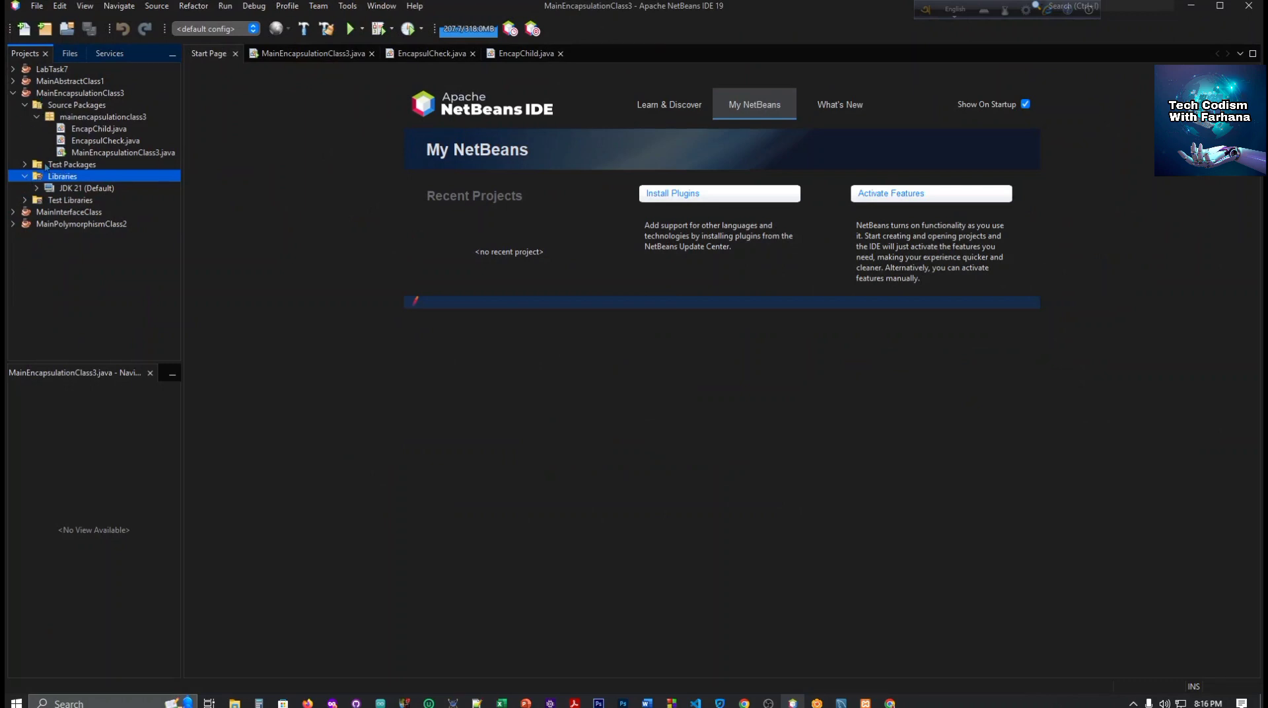
# Step: Open Add JAR/Folder from MainEncapsulationClass3's Libraries node
pyautogui.click(77, 93)
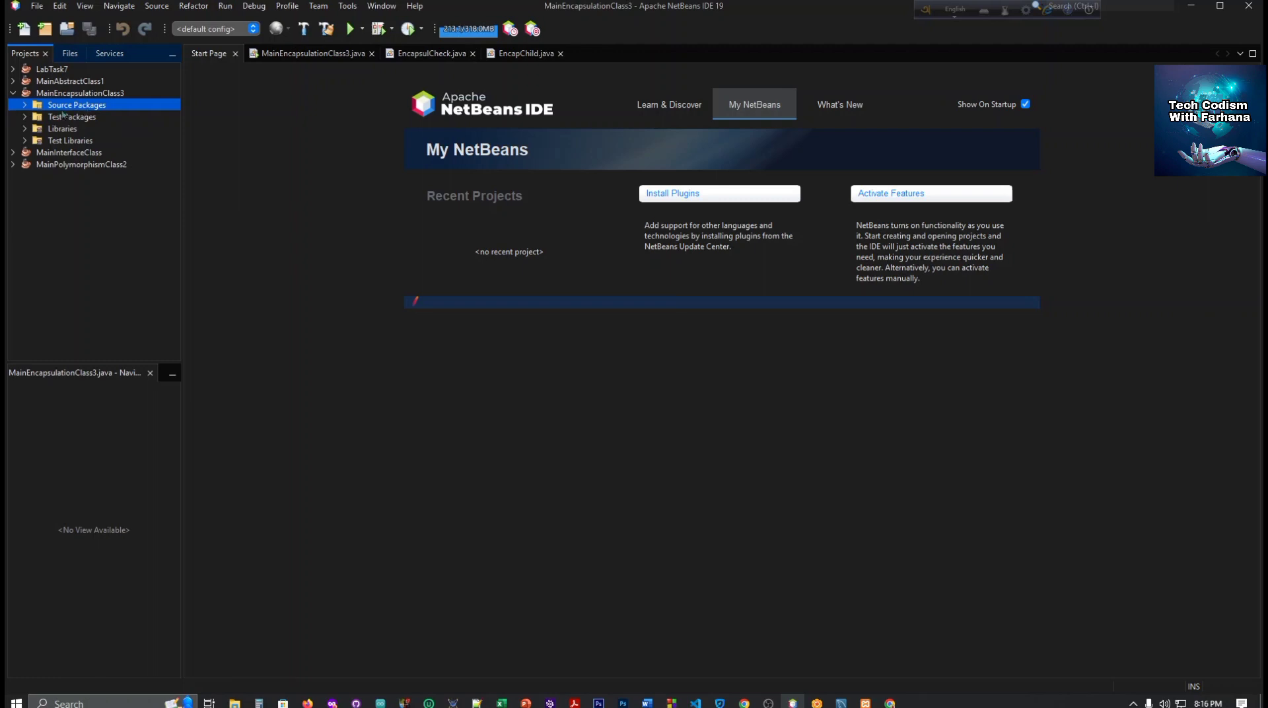
pyautogui.click(24, 128)
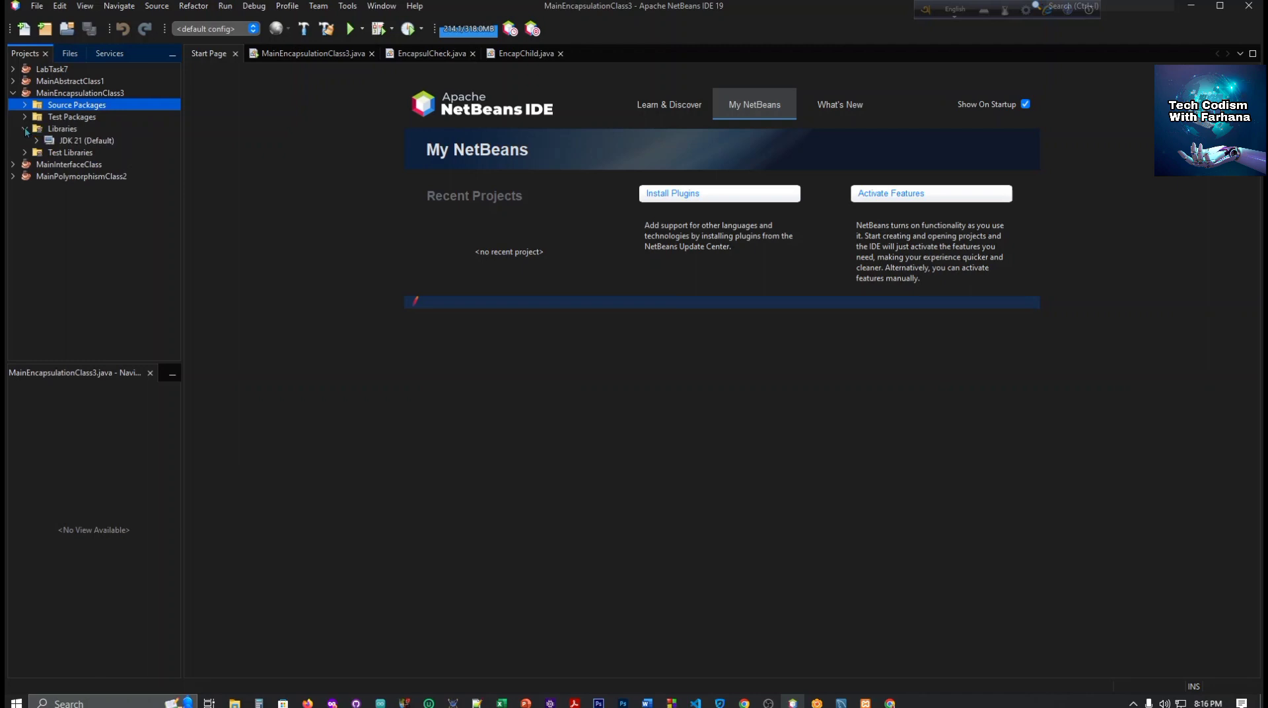
pyautogui.click(61, 128)
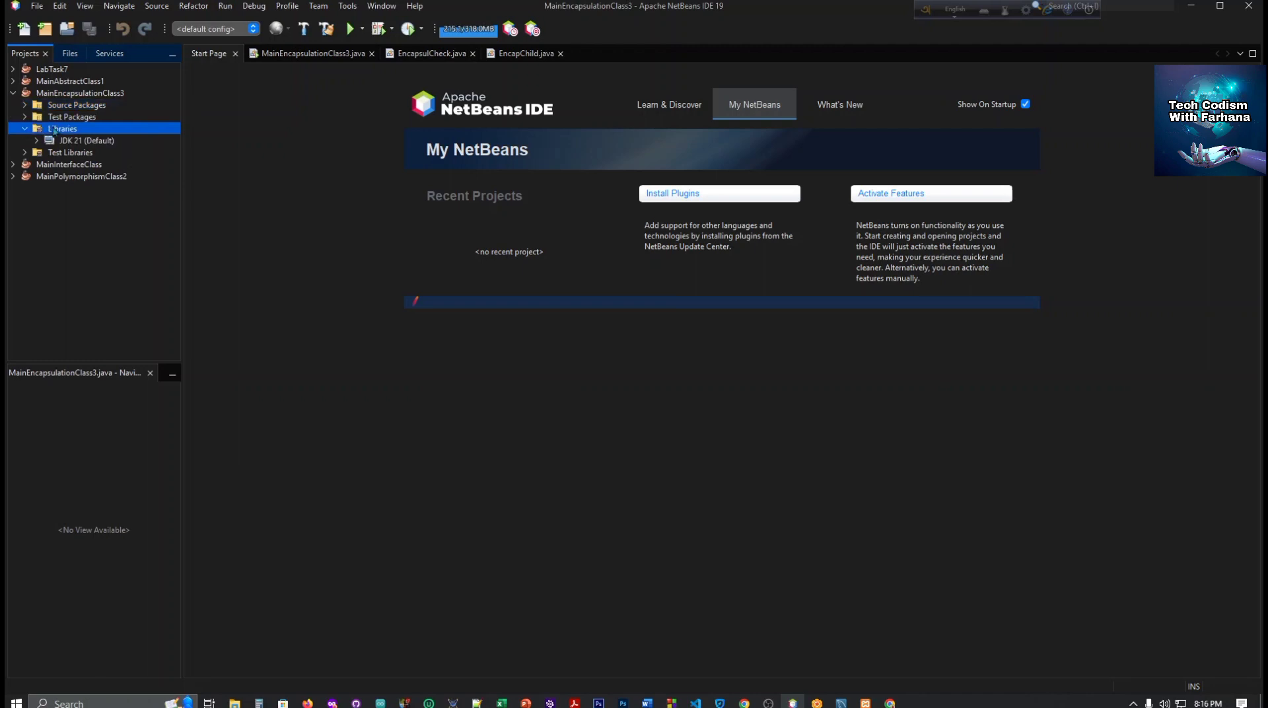
pyautogui.rightClick(61, 128)
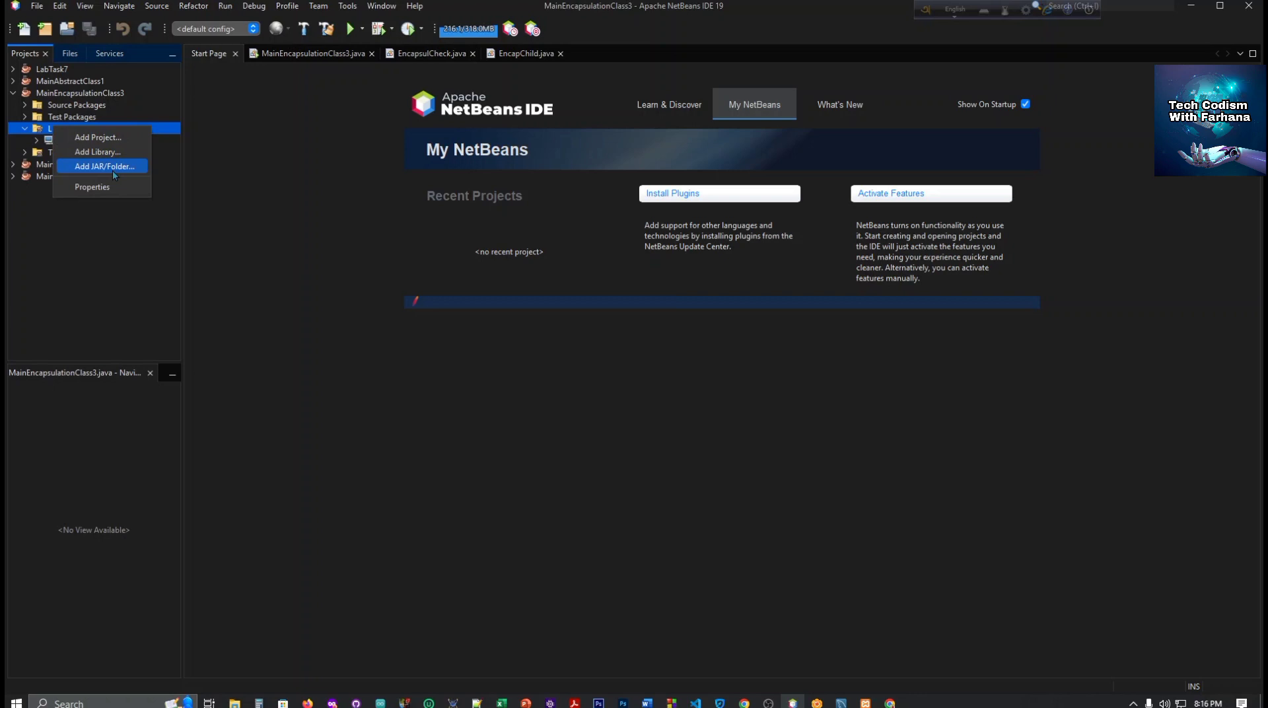
pyautogui.click(103, 166)
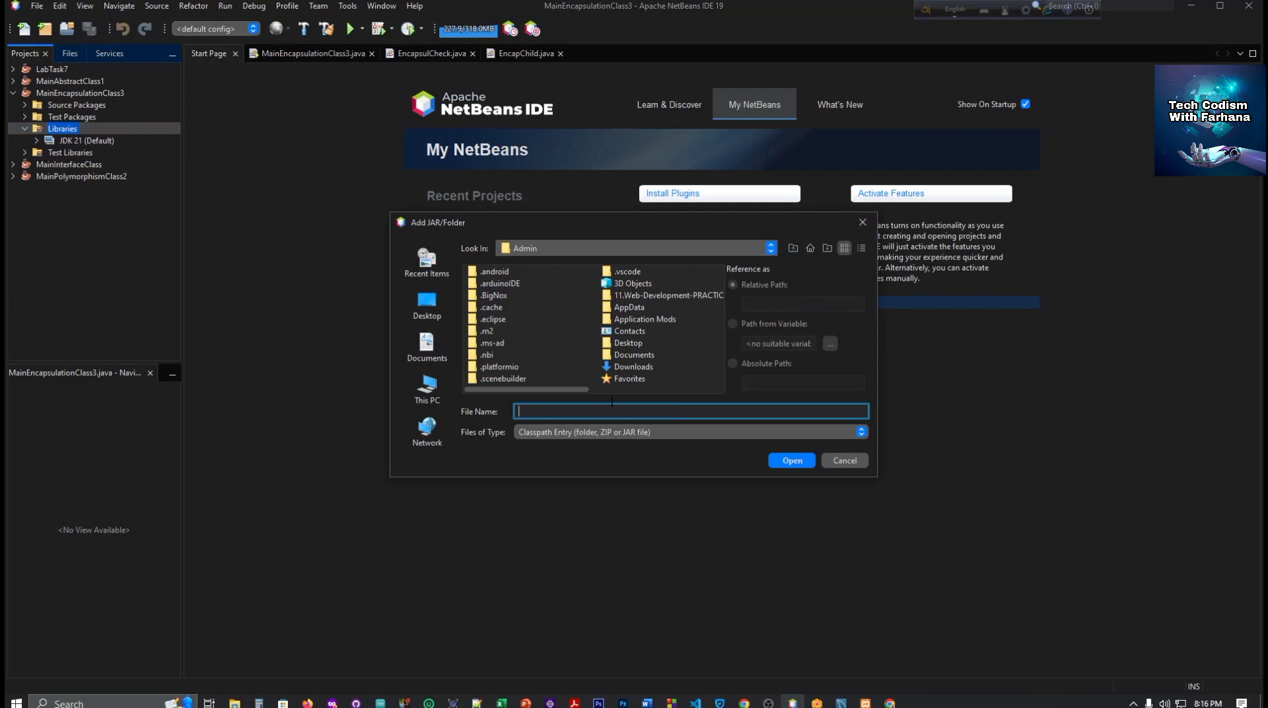
pyautogui.moveTo(584, 336)
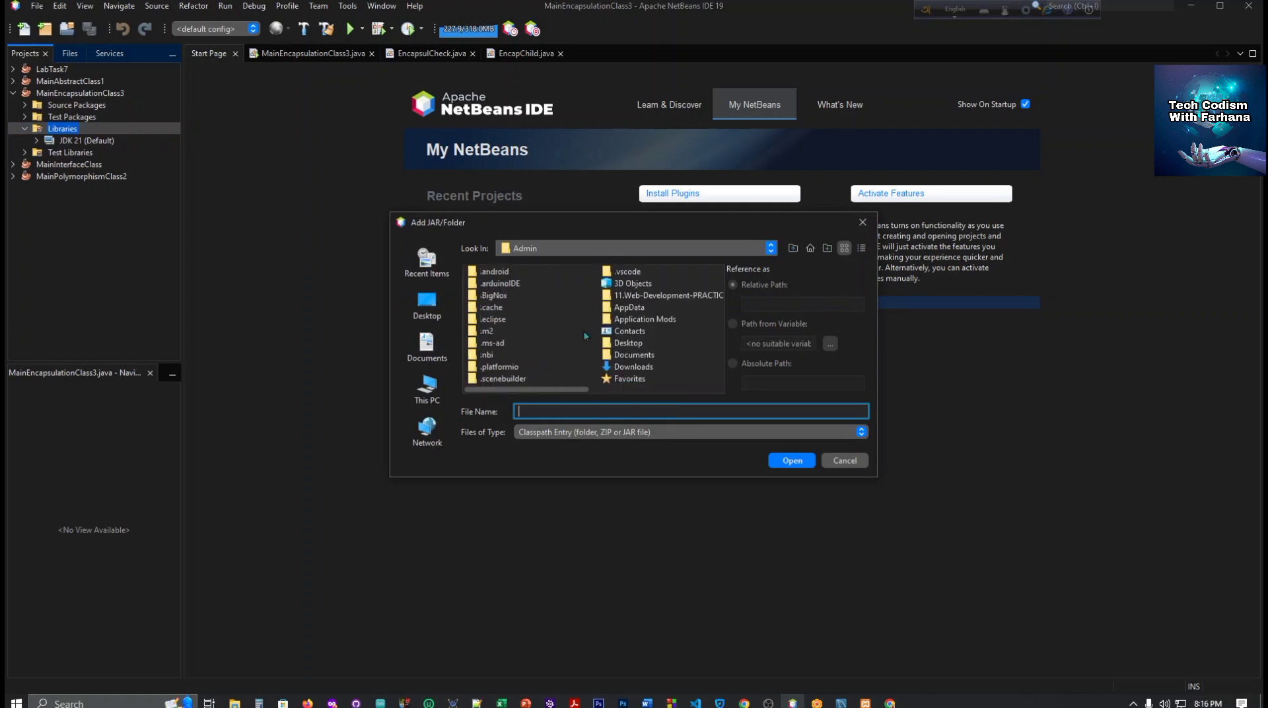
# Step: Browse to C:\Program Files\Java to find rs2xml.jar, then close the chooser
pyautogui.click(770, 247)
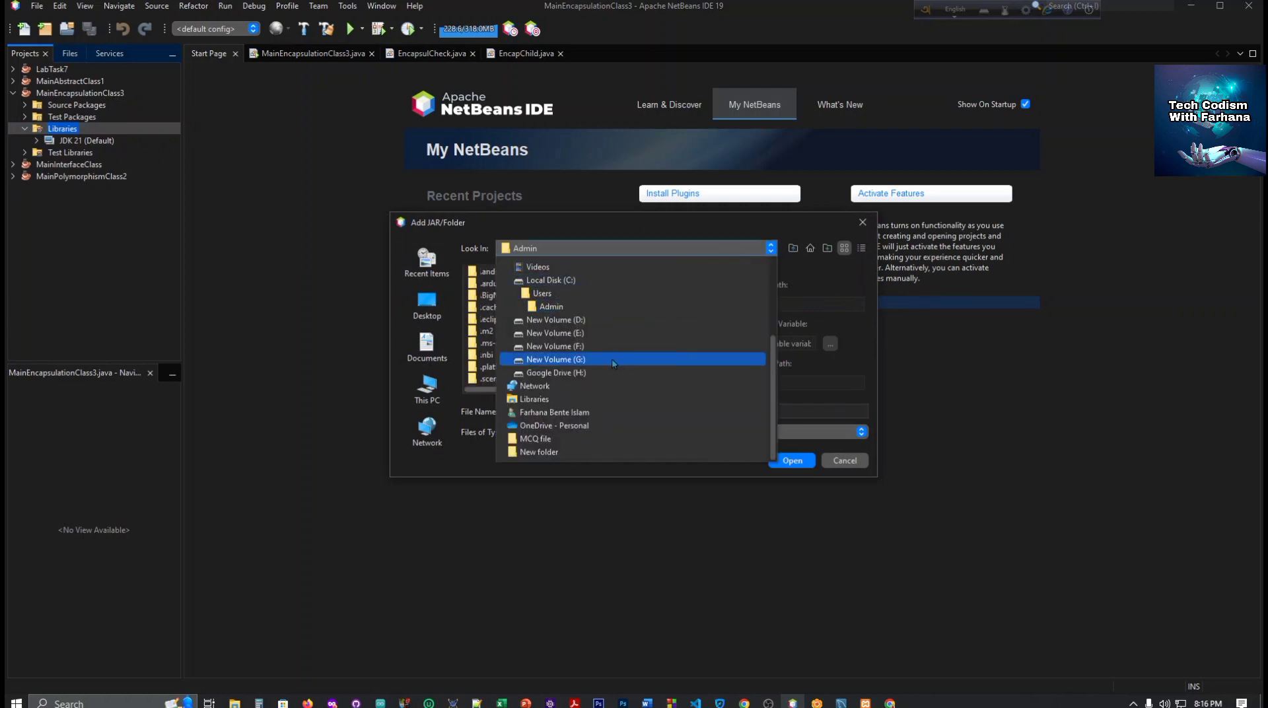
pyautogui.click(551, 280)
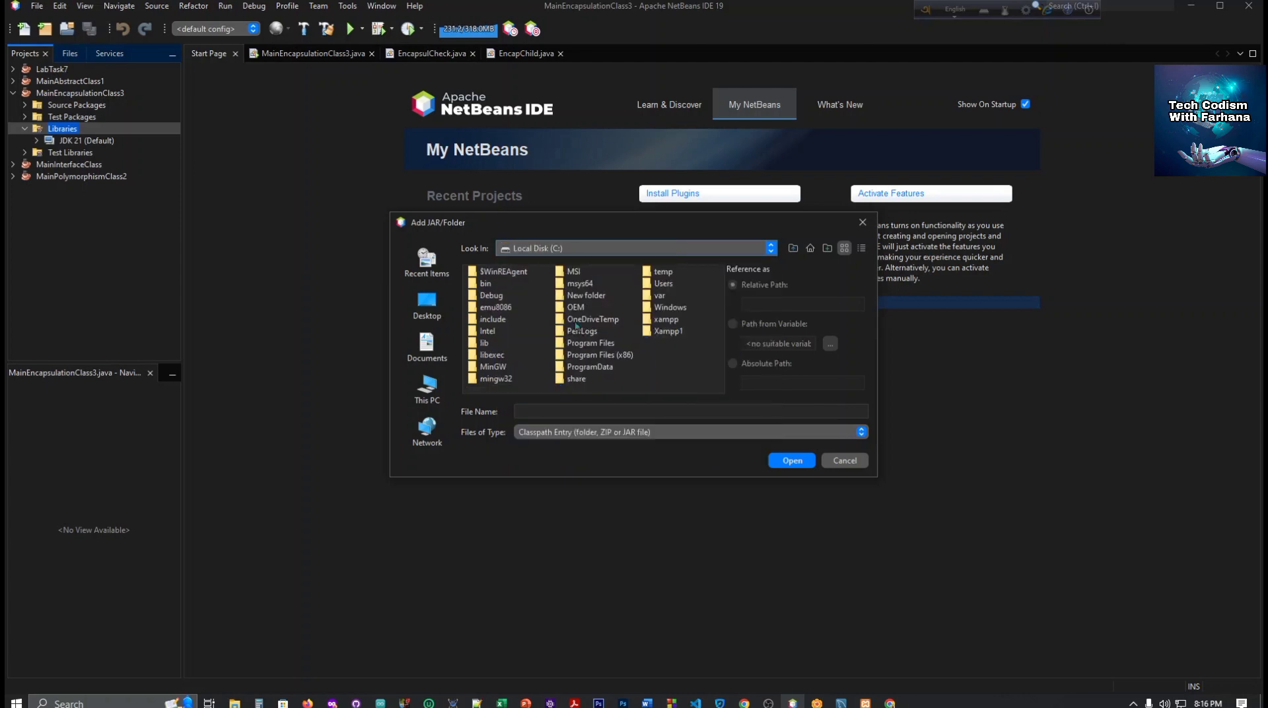
pyautogui.moveTo(591, 366)
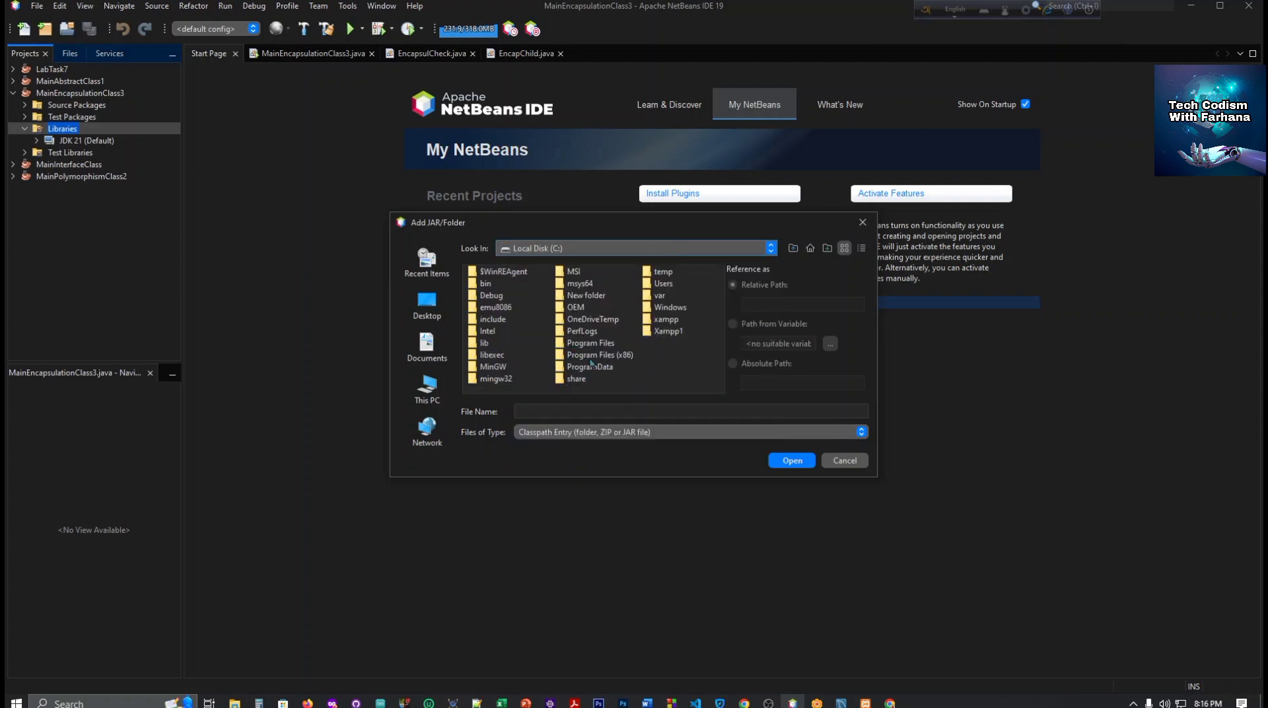
pyautogui.doubleClick(590, 342)
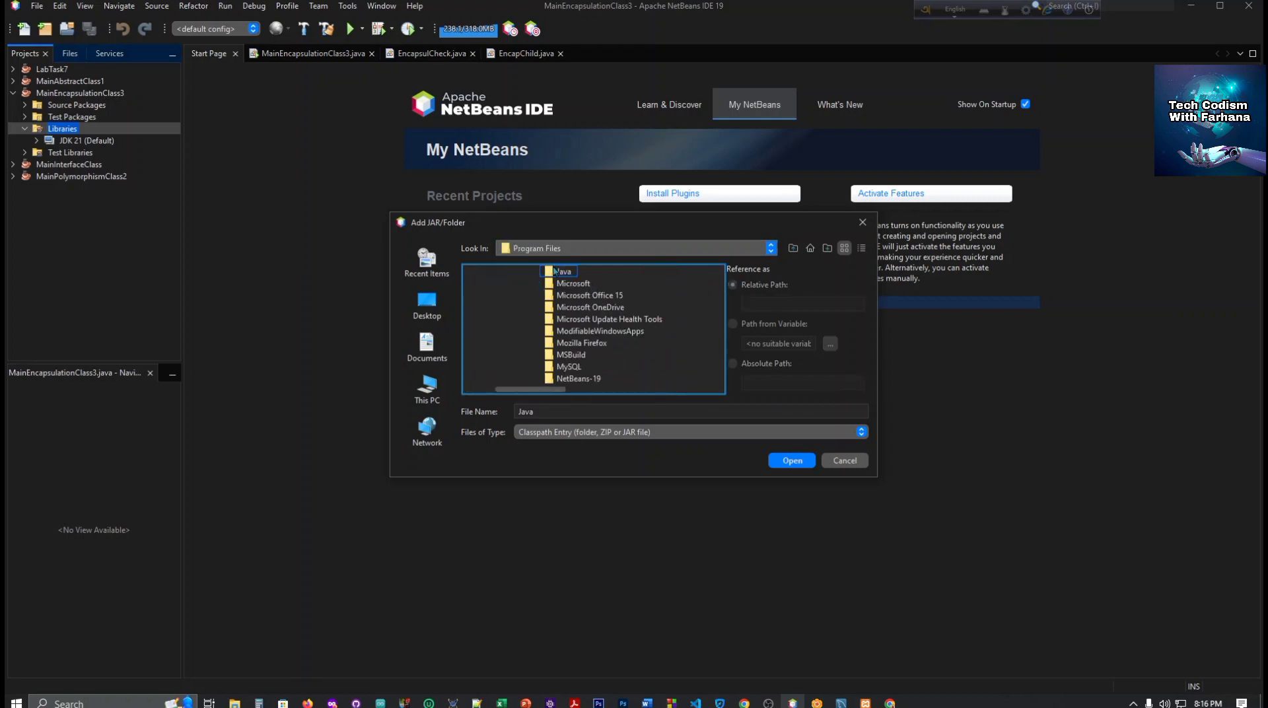
pyautogui.doubleClick(559, 271)
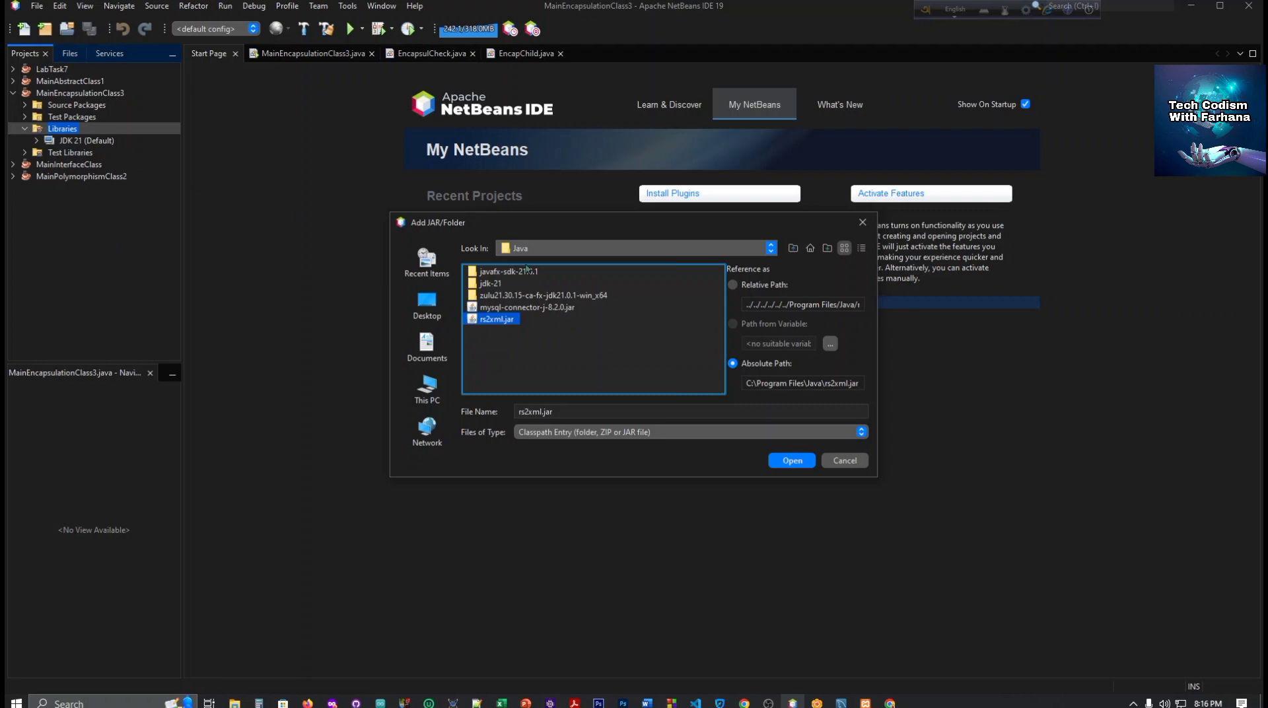
pyautogui.moveTo(862, 222)
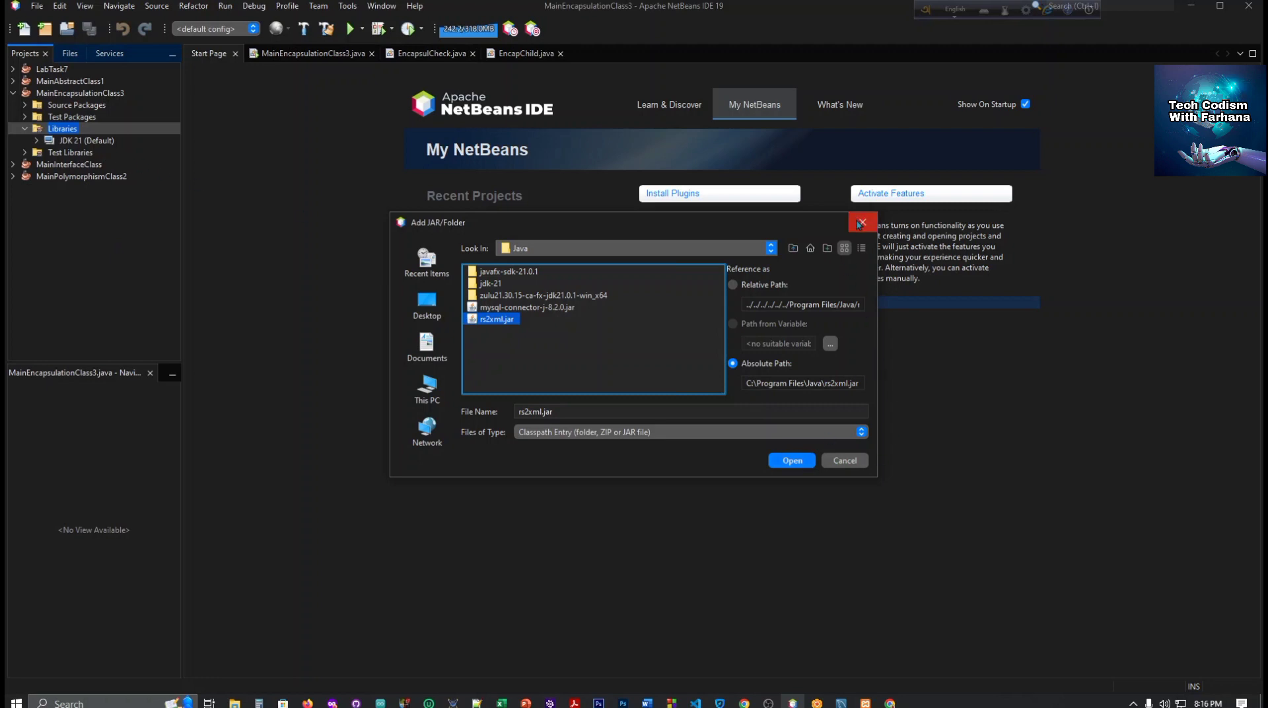
pyautogui.click(861, 221)
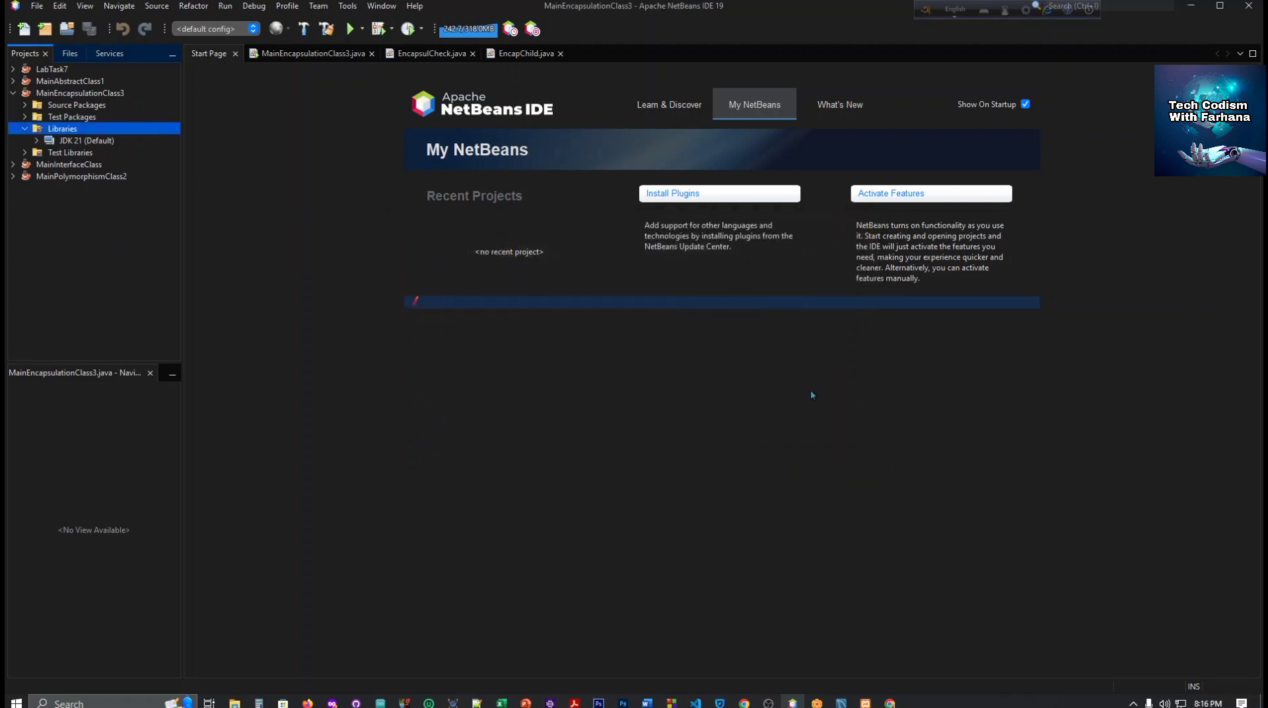